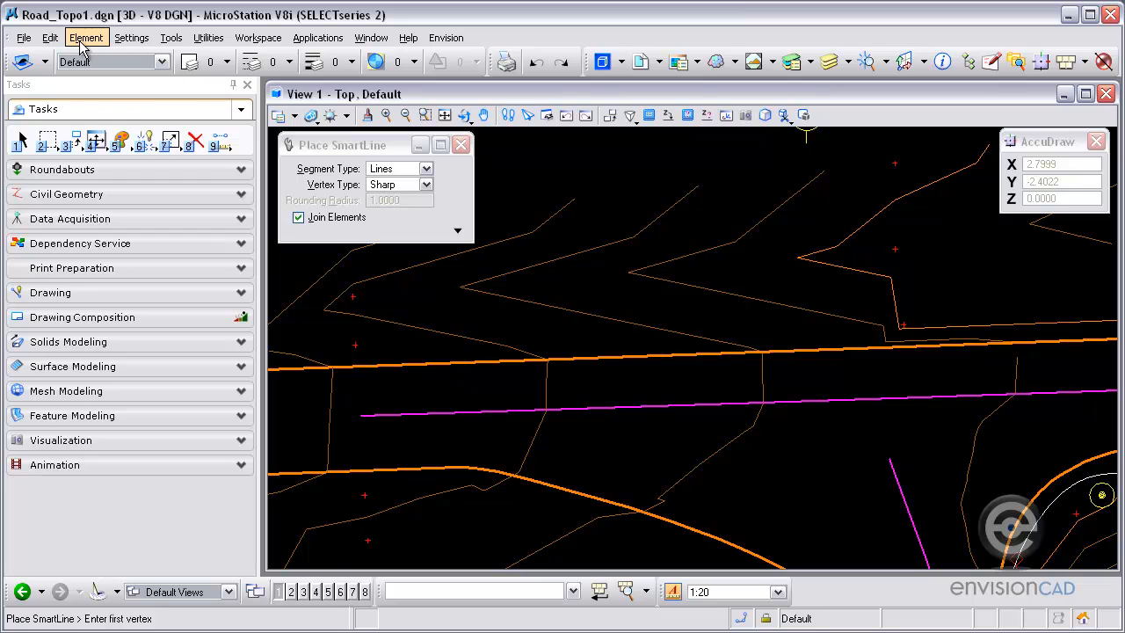
# Step: Open the Text Styles dialog from the Element menu
pyautogui.click(86, 37)
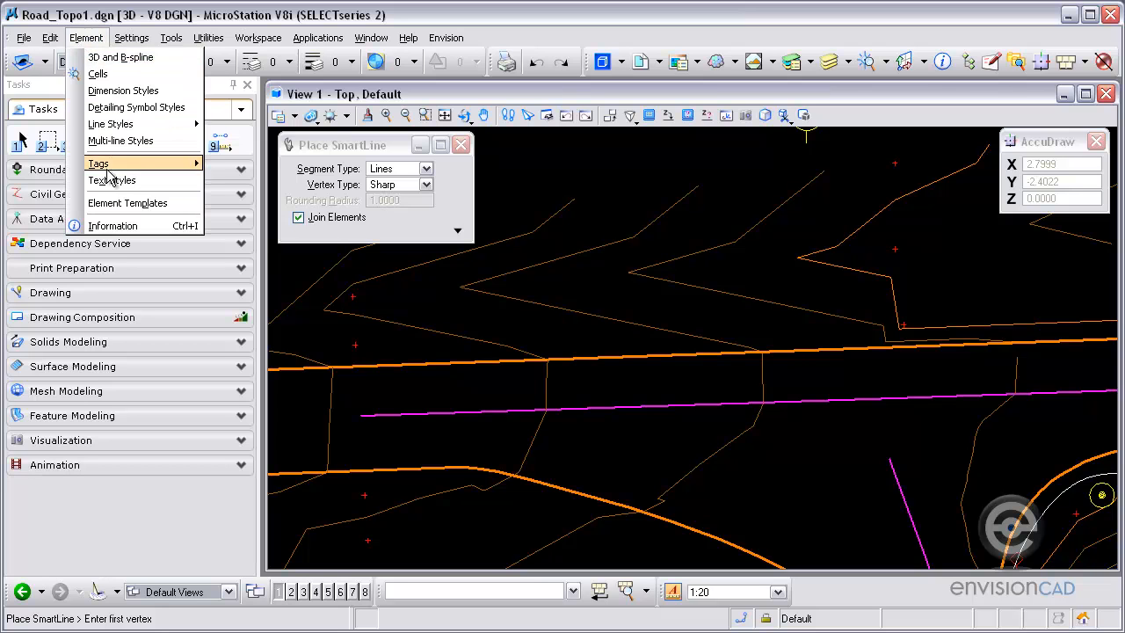
pyautogui.click(112, 180)
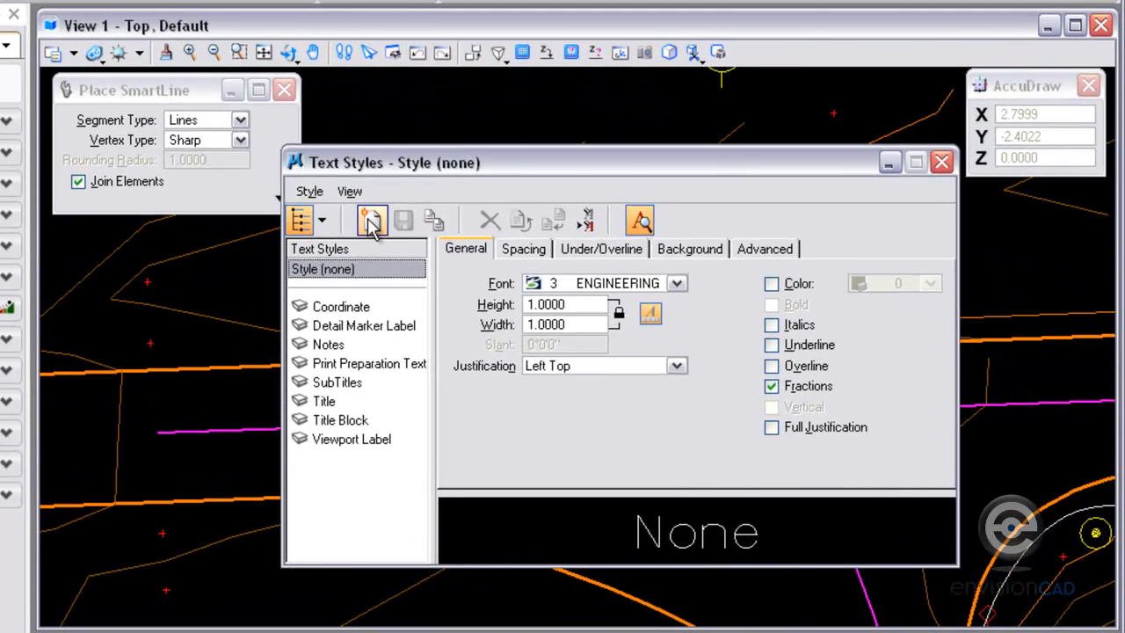
# Step: Add a new text style named 'Mask Text'
pyautogui.click(371, 220)
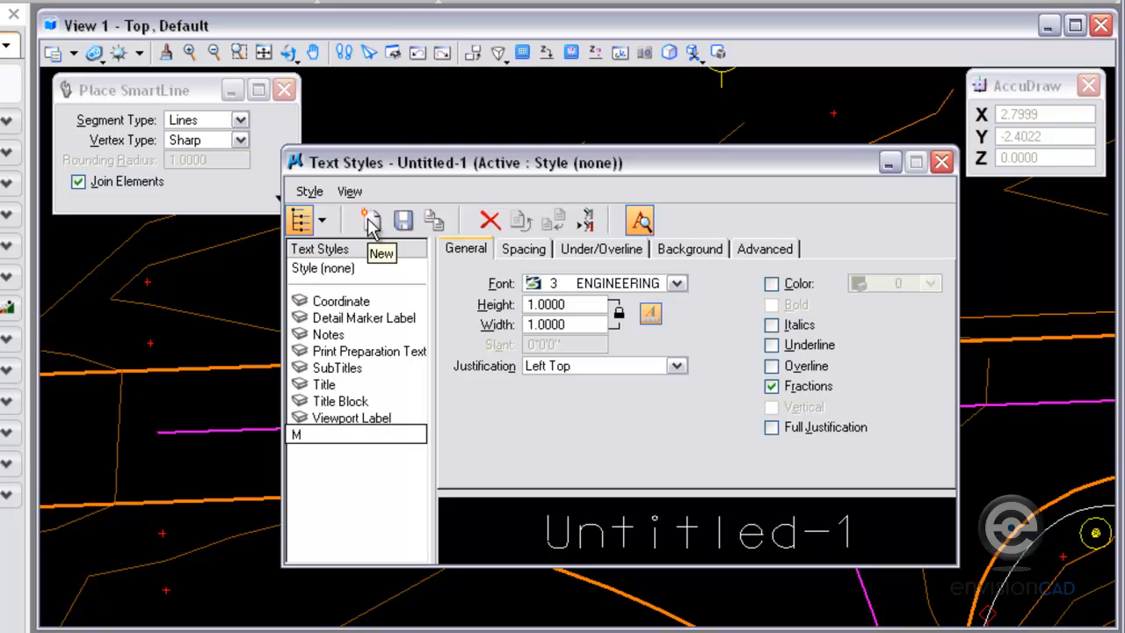
pyautogui.write('ask Text')
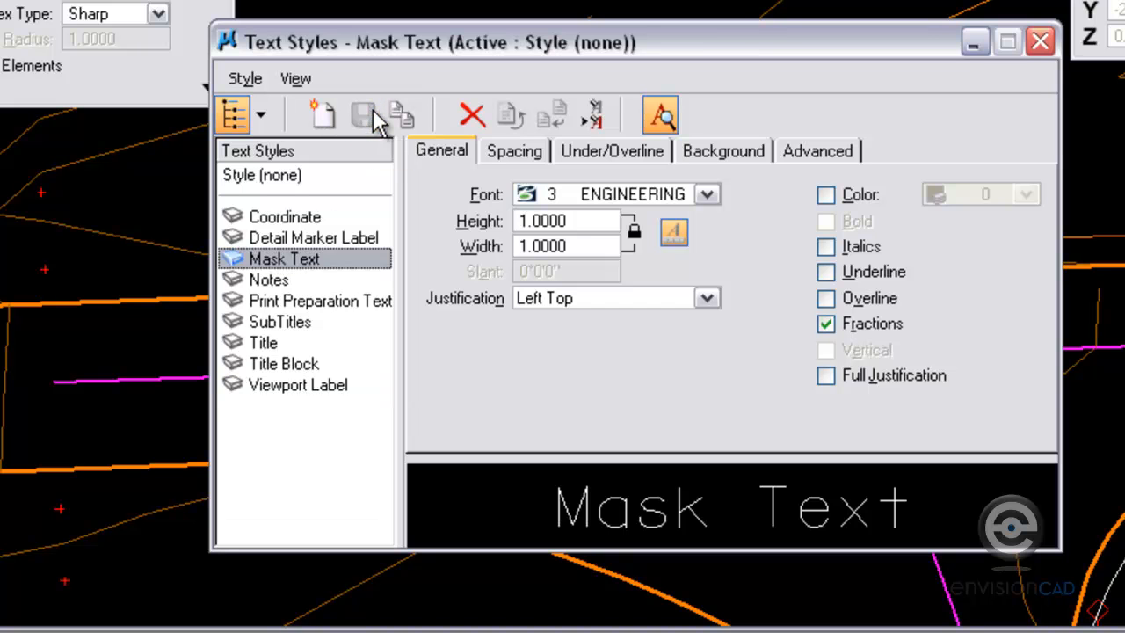
pyautogui.moveTo(457, 162)
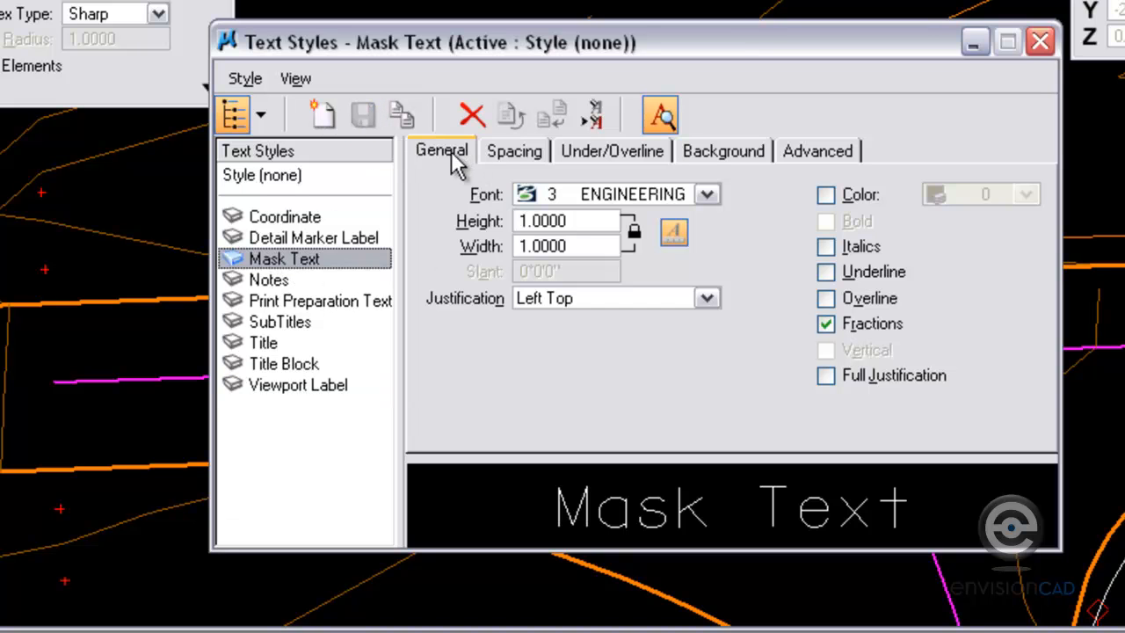
# Step: Give Mask Text 0.1 height and width, Center Center justification, and 0.50 line spacing
pyautogui.click(708, 195)
pyautogui.write('.')
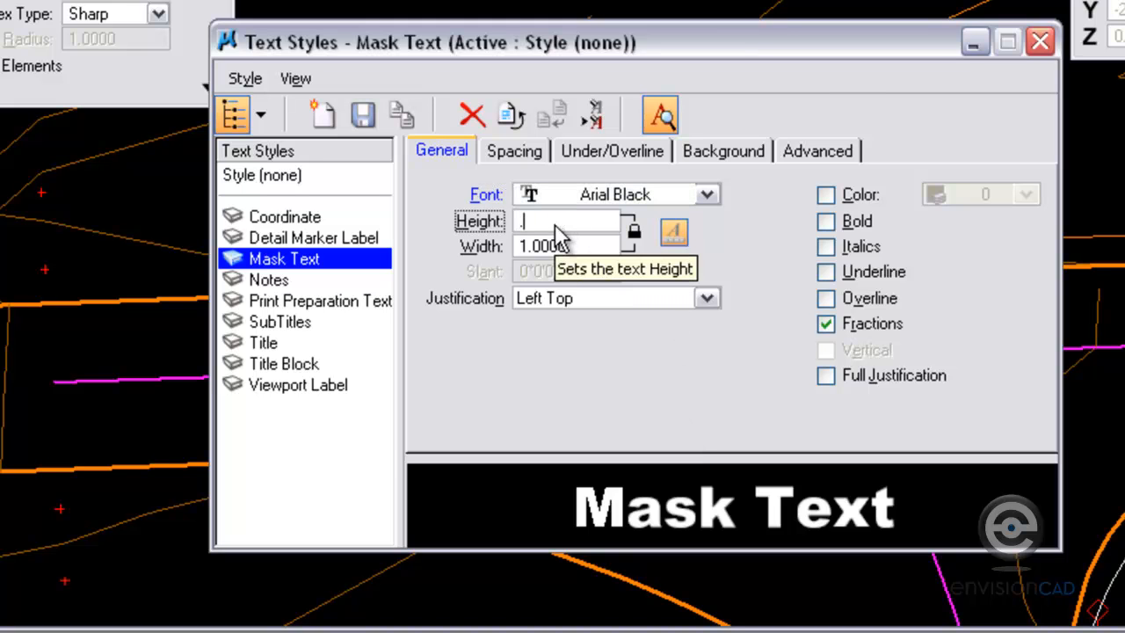
pyautogui.write('0.1000')
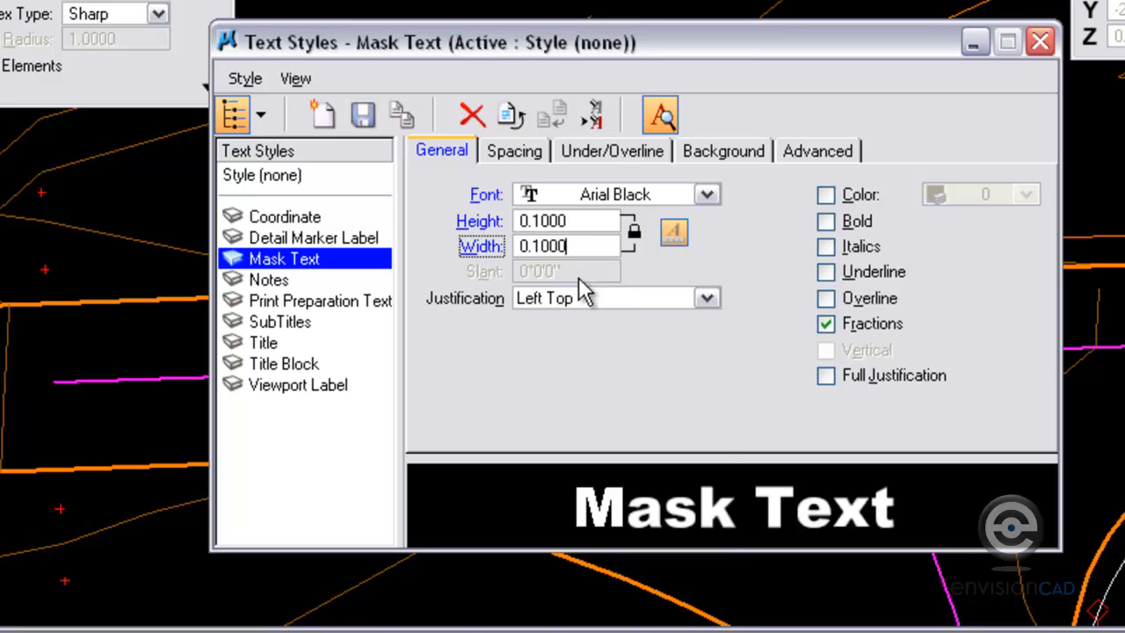
pyautogui.click(706, 297)
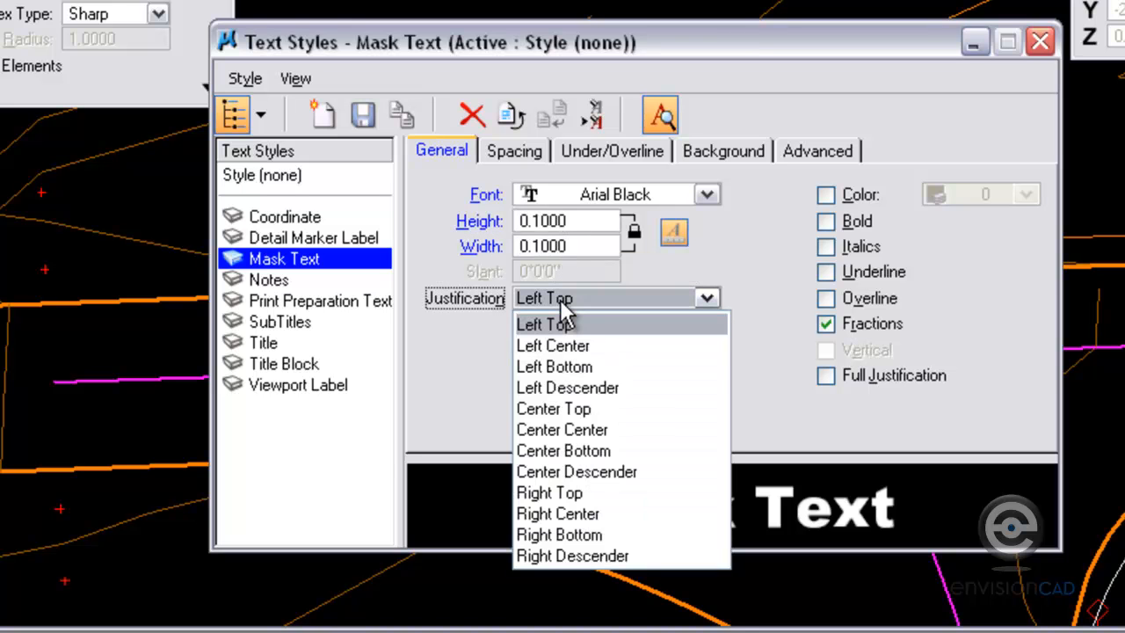
pyautogui.click(561, 430)
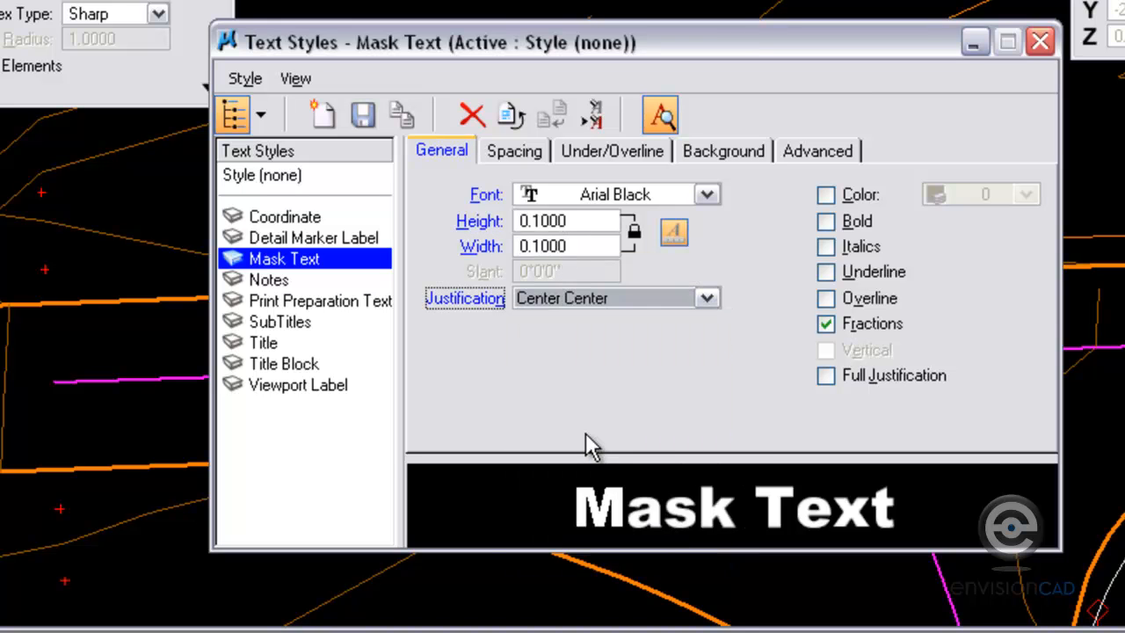
pyautogui.moveTo(514, 151)
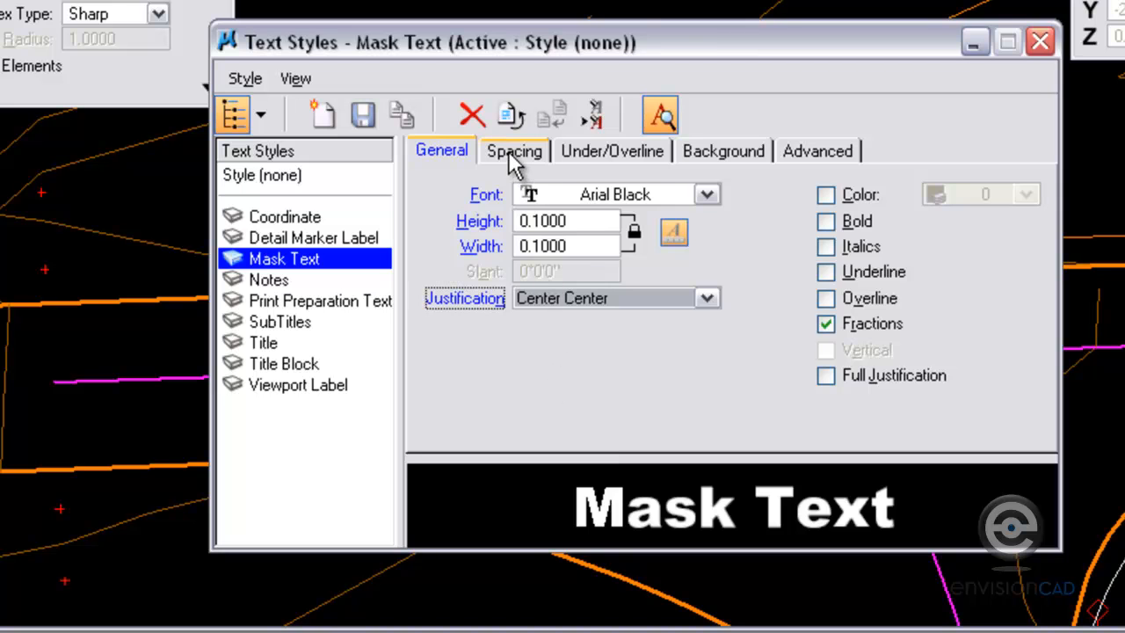
pyautogui.click(513, 150)
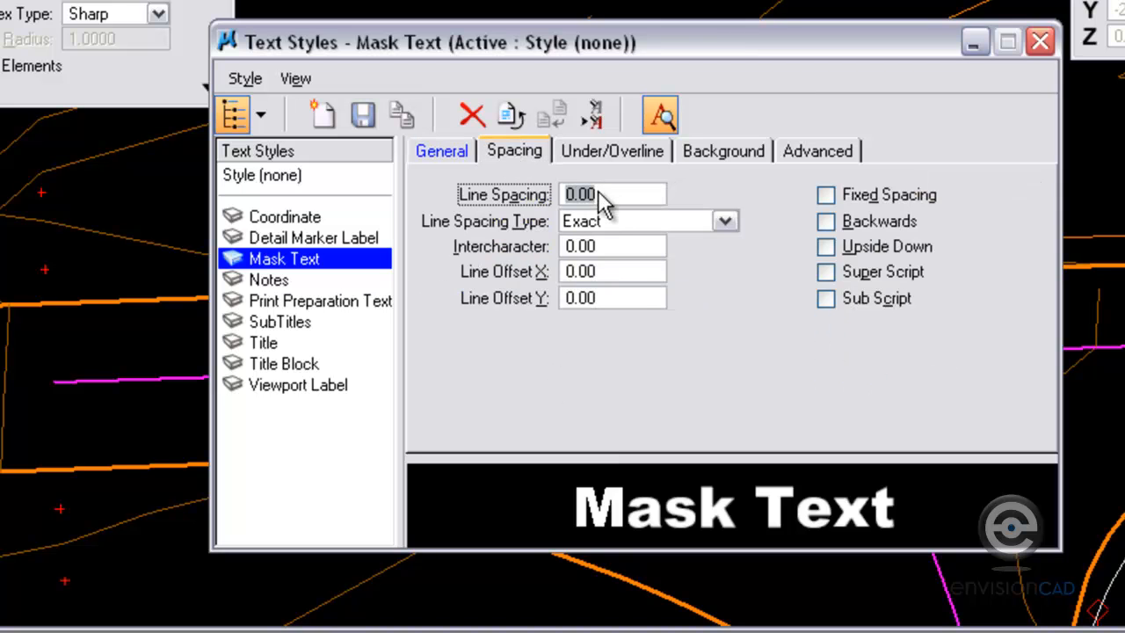
pyautogui.write('0.50')
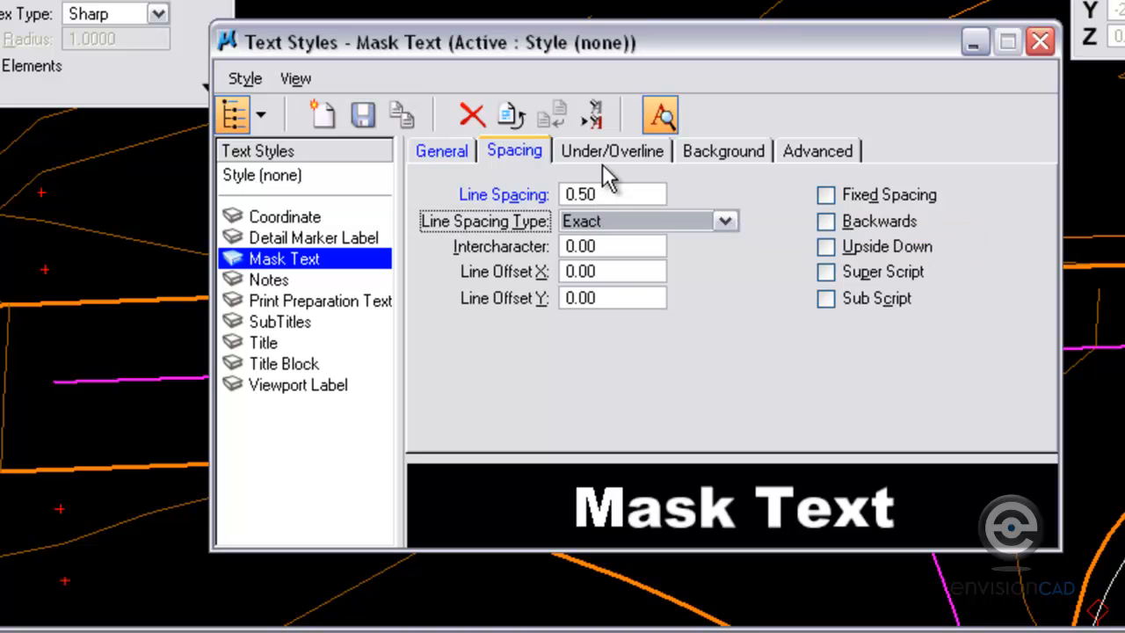
# Step: Enable a background for Mask Text and set its fill colour
pyautogui.click(722, 150)
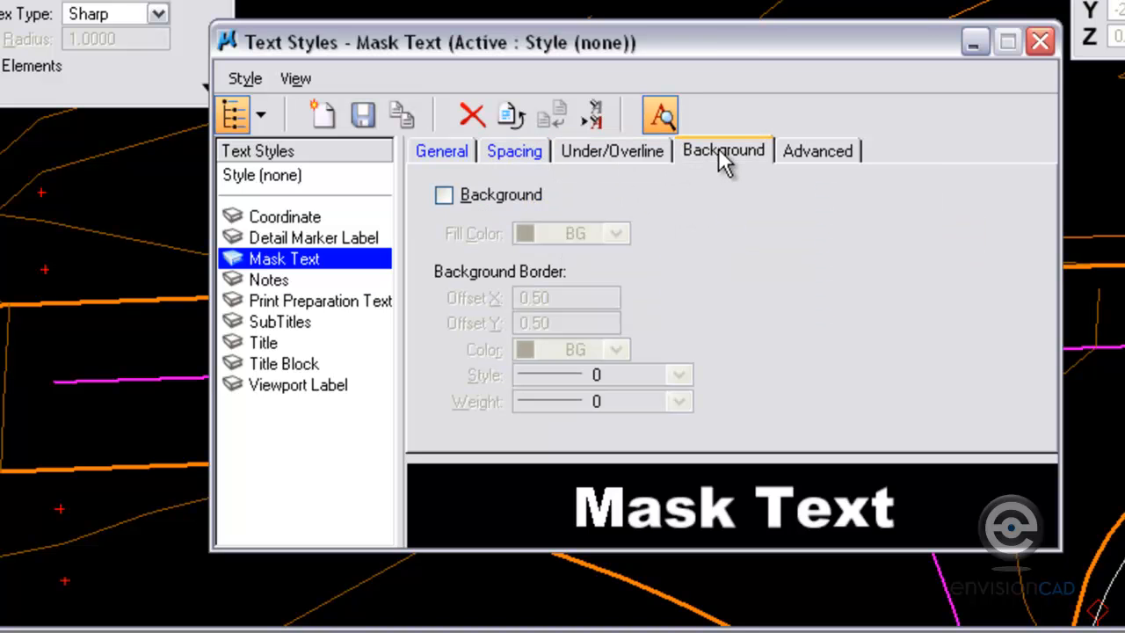
pyautogui.click(444, 195)
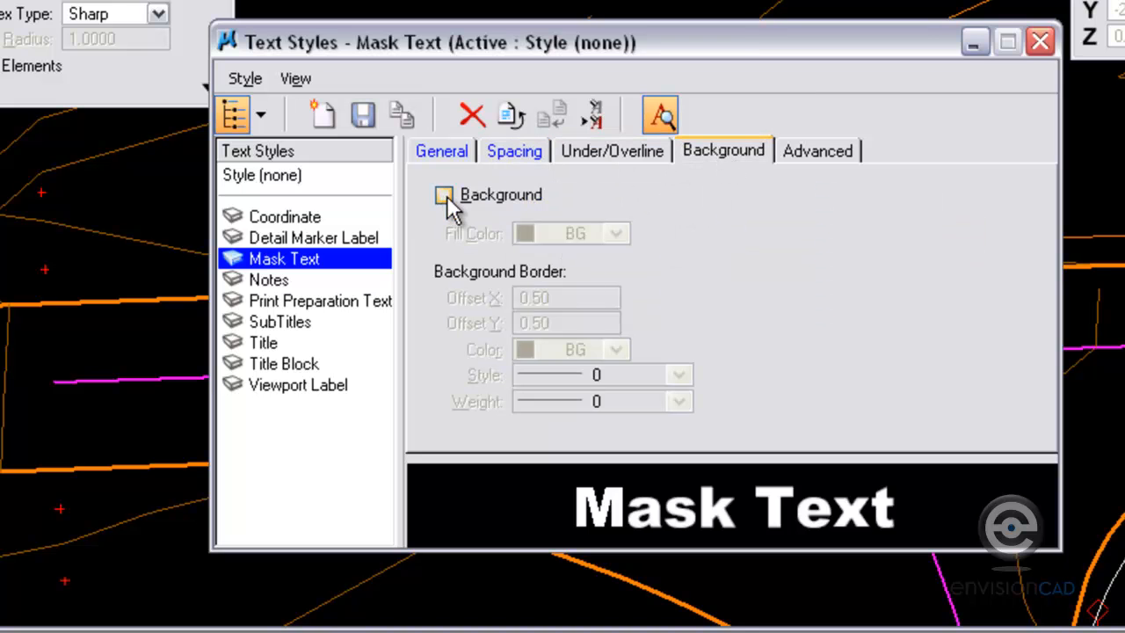
pyautogui.click(444, 194)
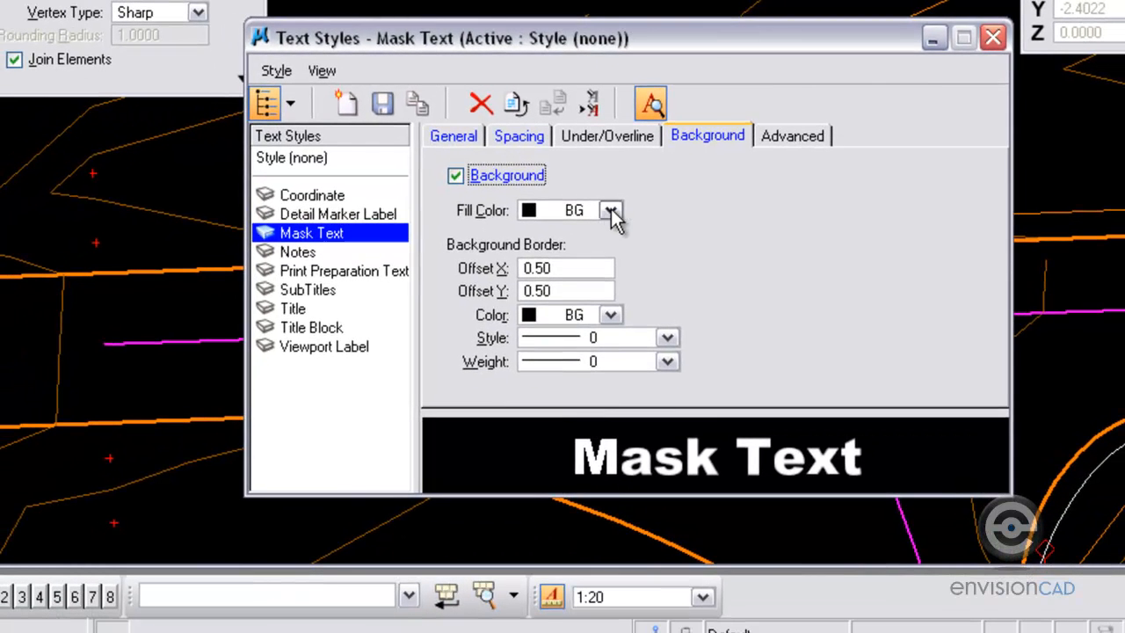
pyautogui.click(610, 209)
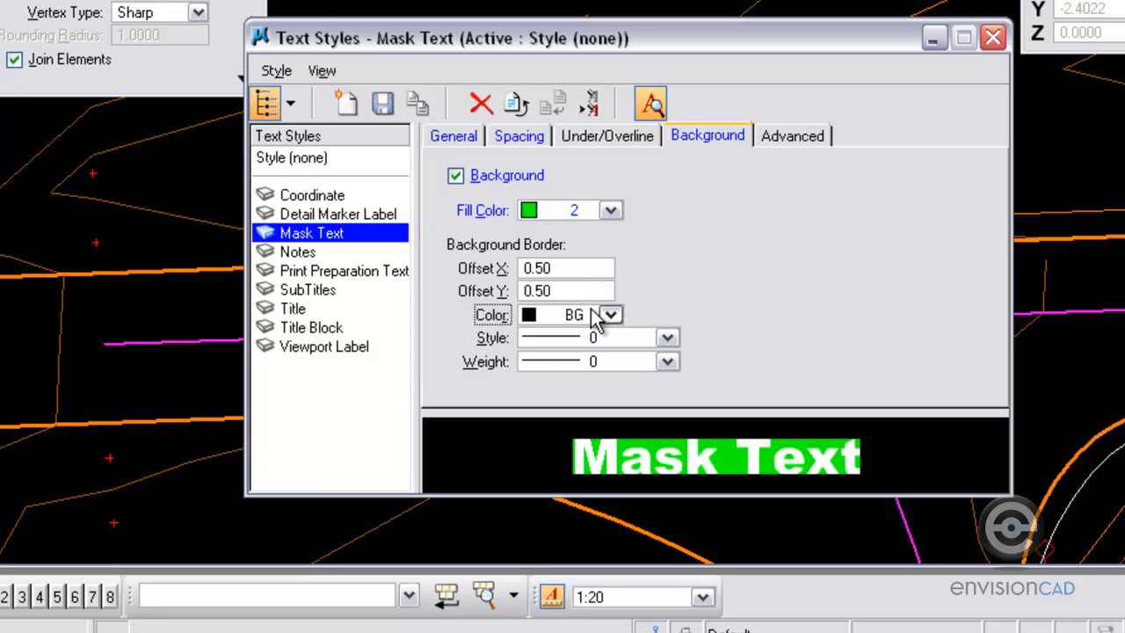
pyautogui.click(610, 315)
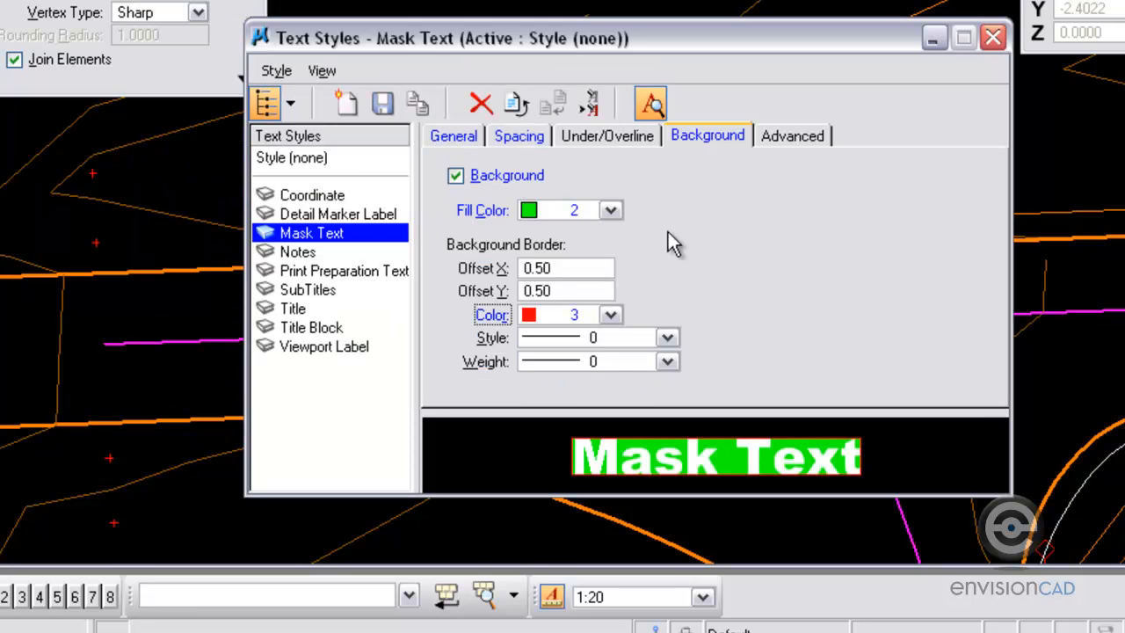
# Step: Make the background border black (BG colour), then close the style settings
pyautogui.click(610, 210)
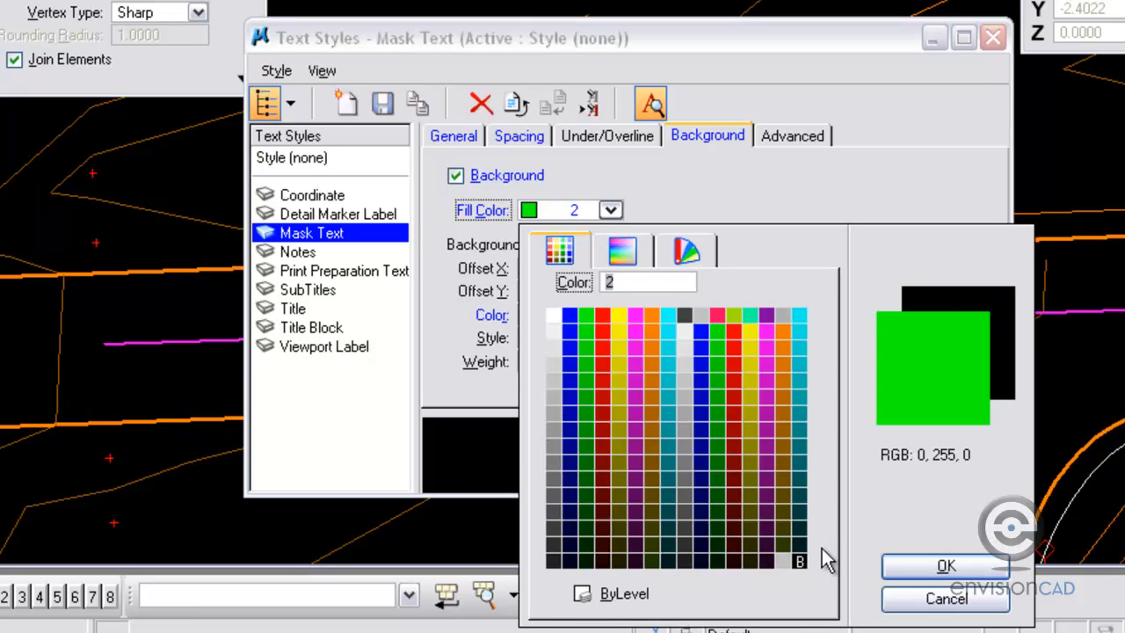
pyautogui.moveTo(799, 560)
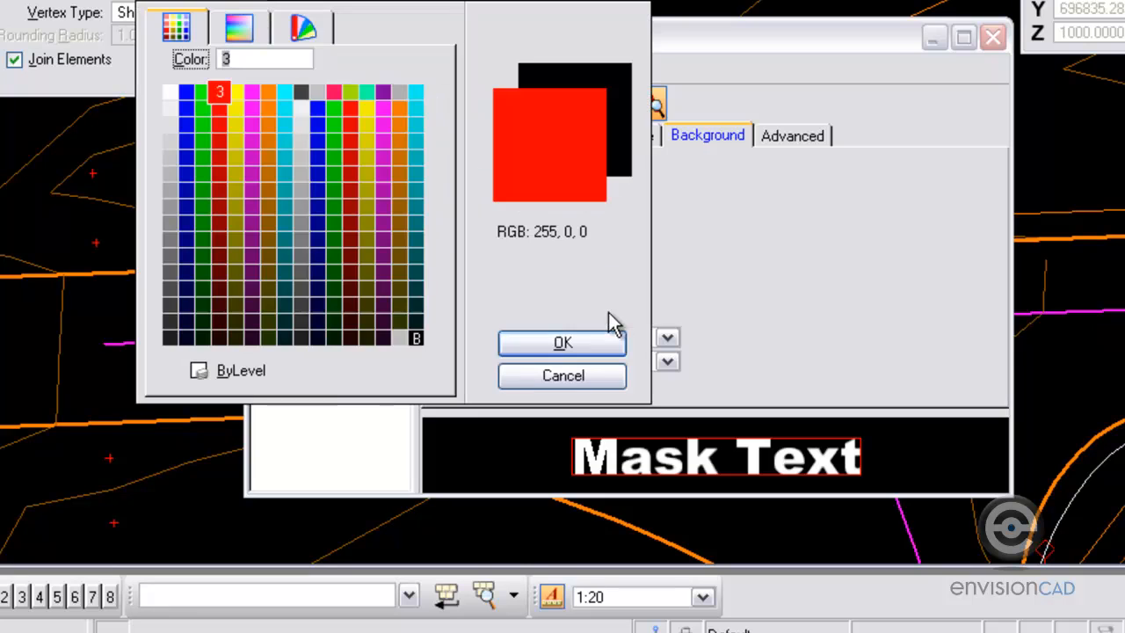
pyautogui.moveTo(416, 338)
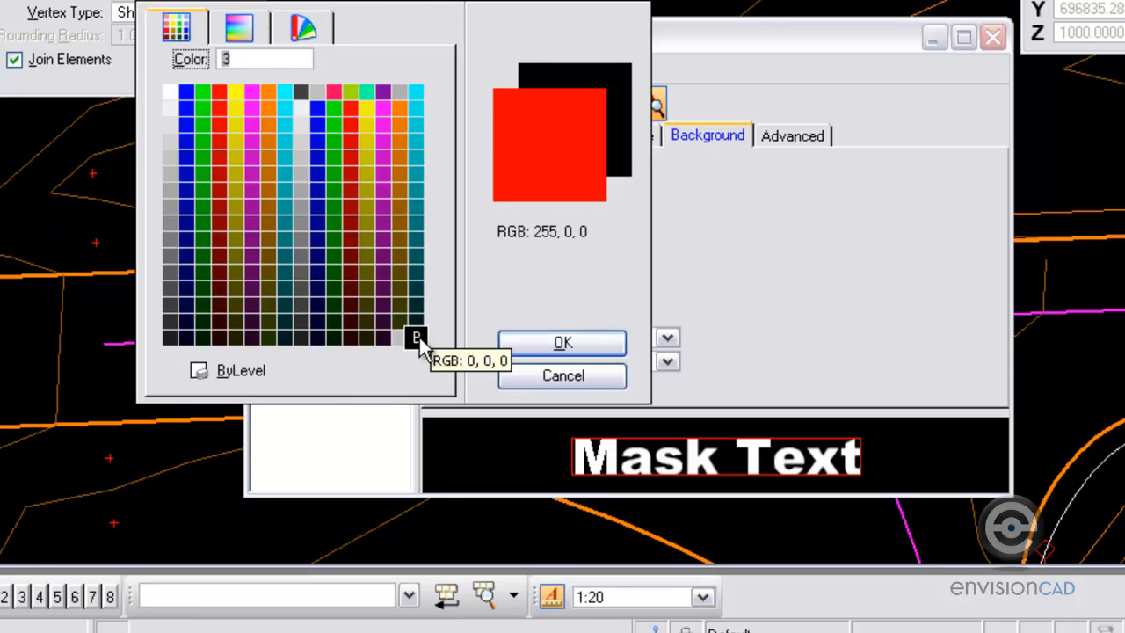
pyautogui.click(563, 342)
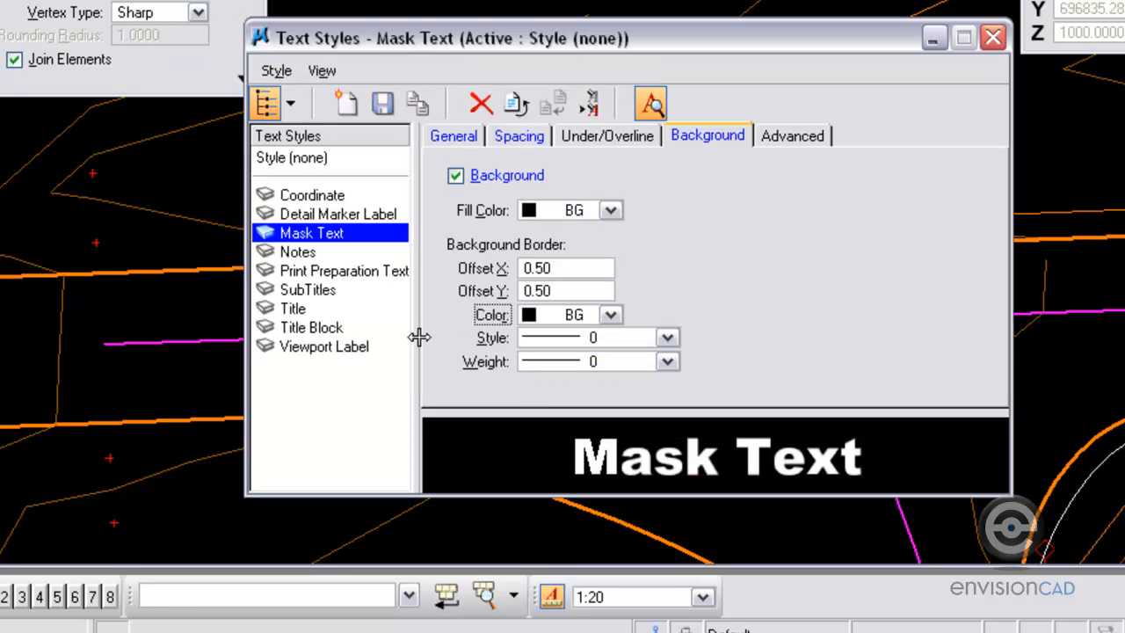
pyautogui.click(567, 268)
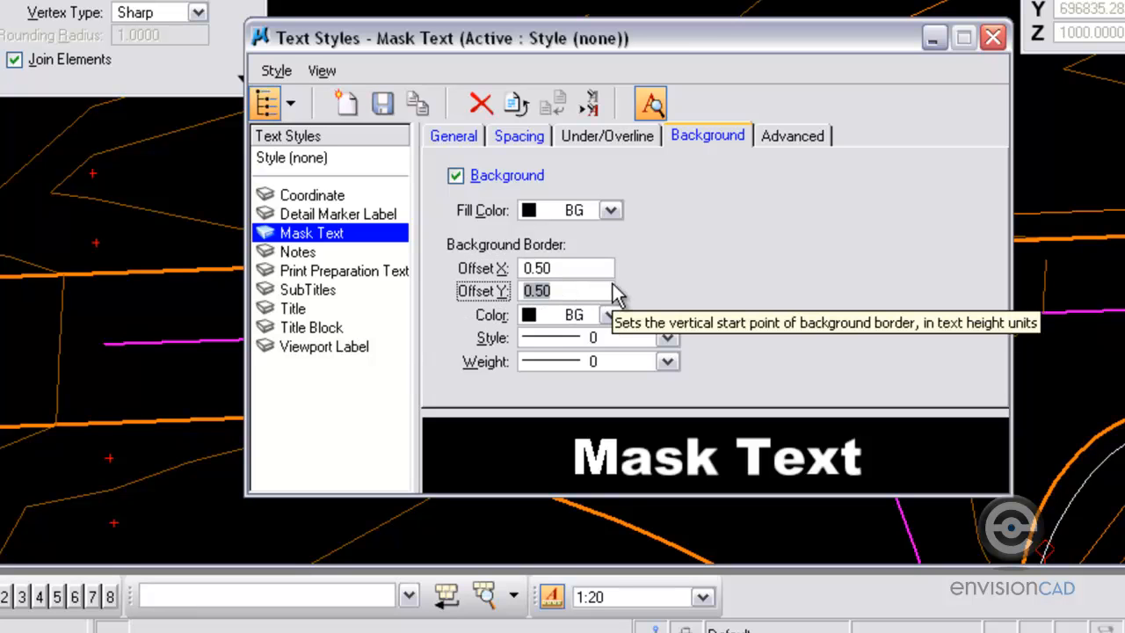
pyautogui.moveTo(584, 255)
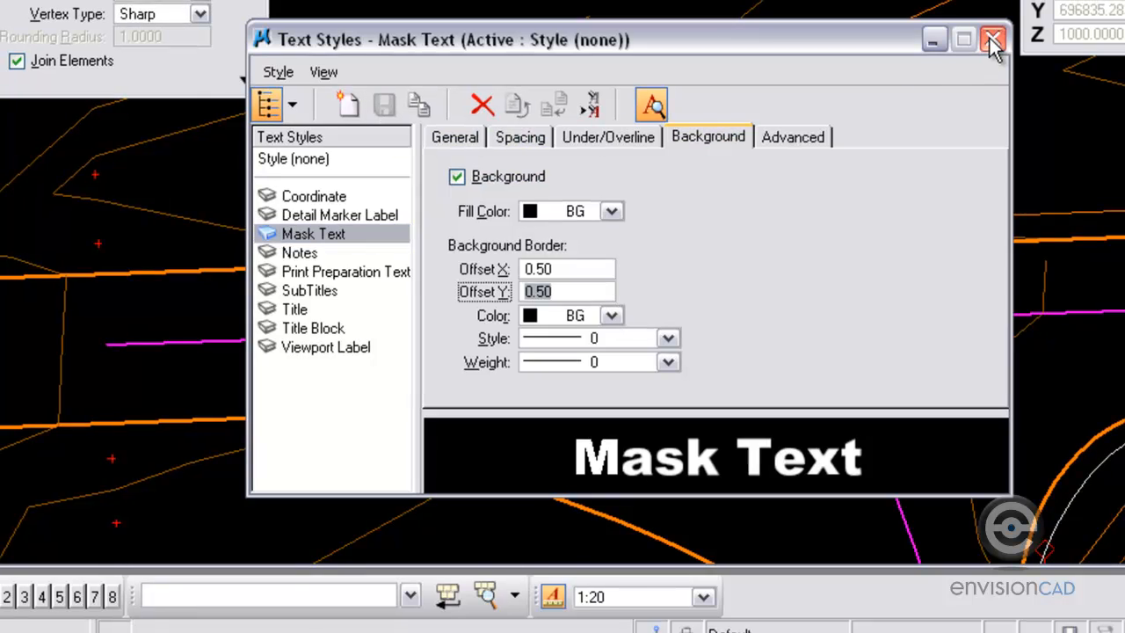
pyautogui.click(992, 40)
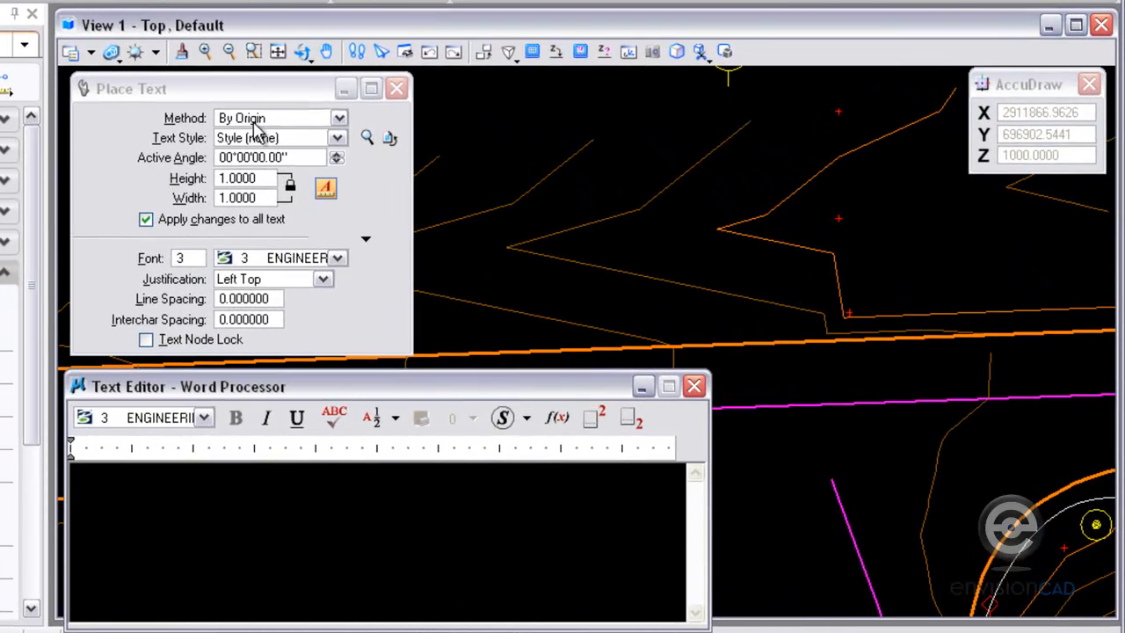
# Step: Place 'Hwy 12' in the Mask Text style on the magenta highway centerline
pyautogui.click(338, 137)
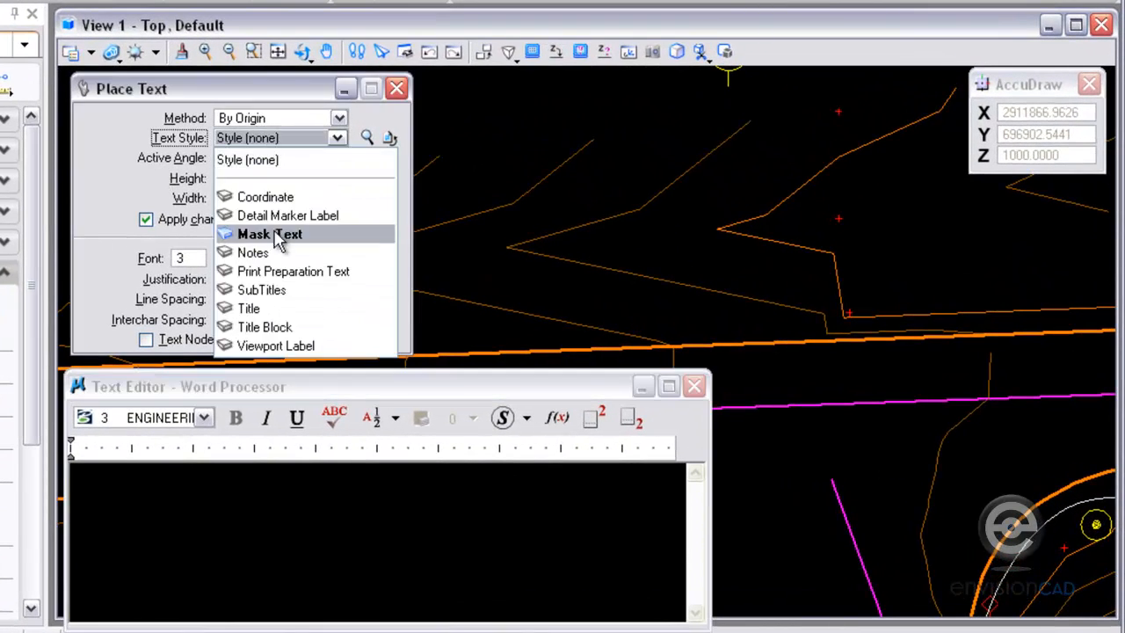
pyautogui.click(269, 233)
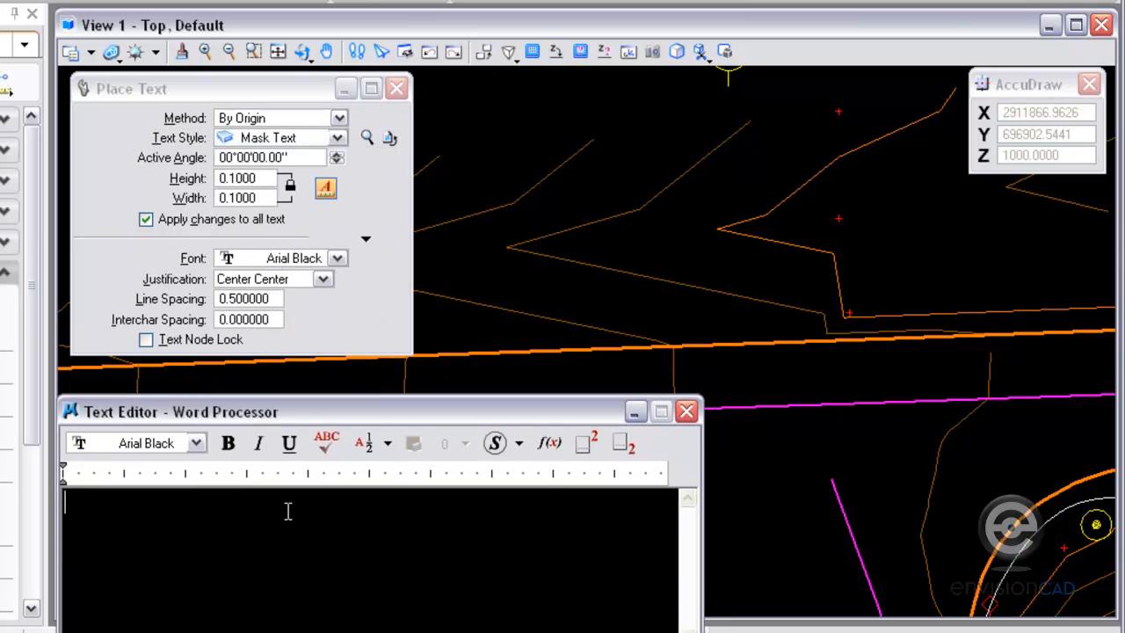
pyautogui.write('Hwy 12')
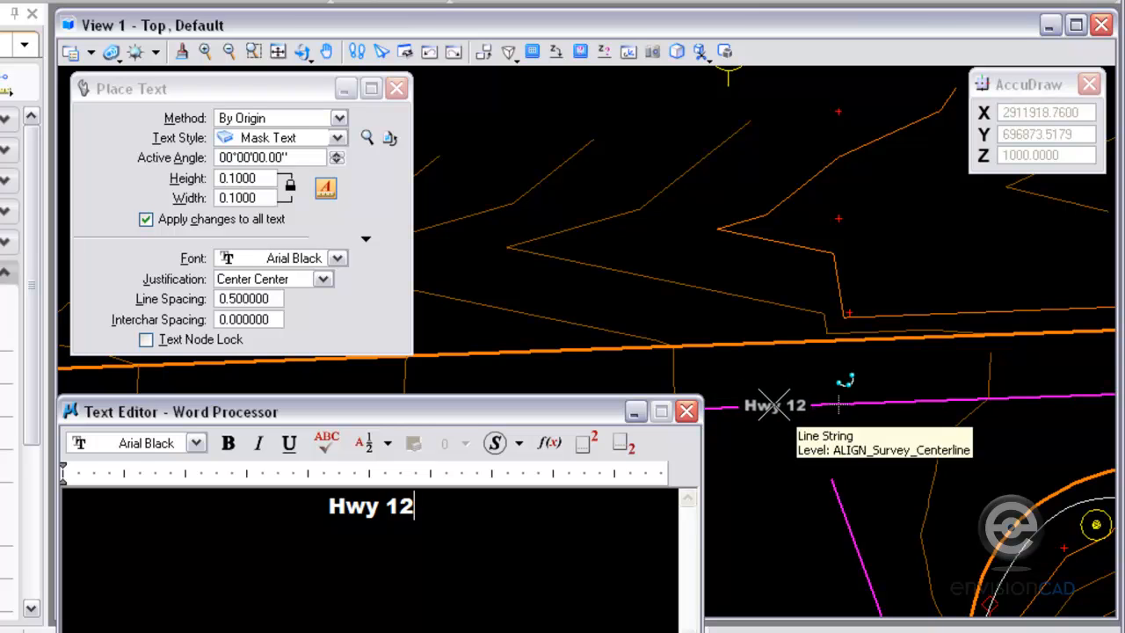
pyautogui.click(774, 406)
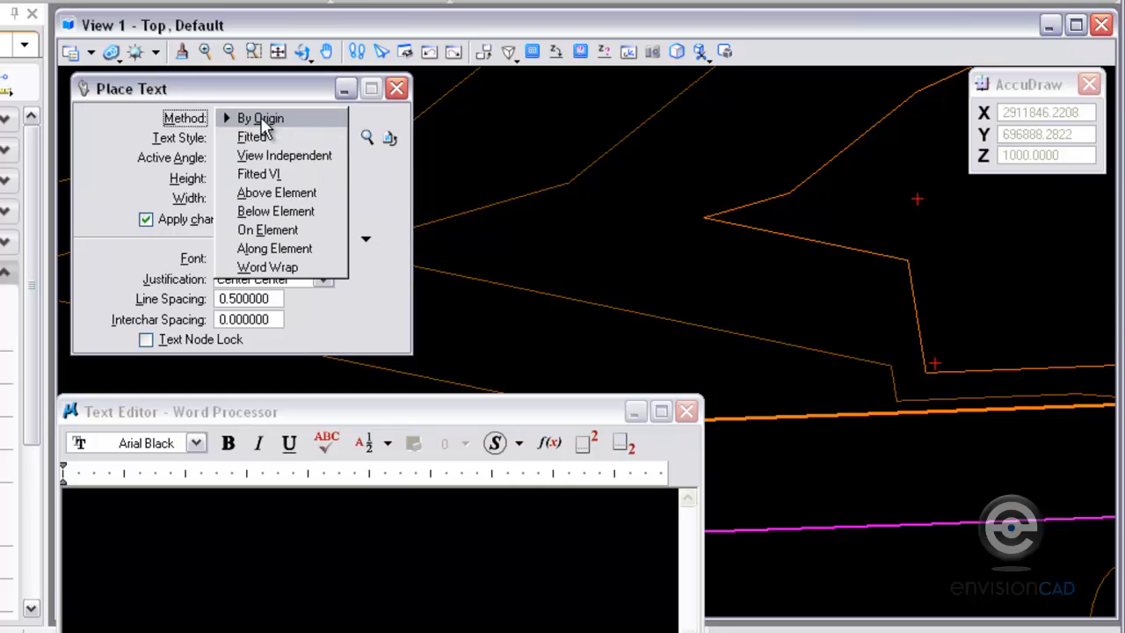
# Step: Place an '800' label above the orange contour, then select it
pyautogui.click(276, 193)
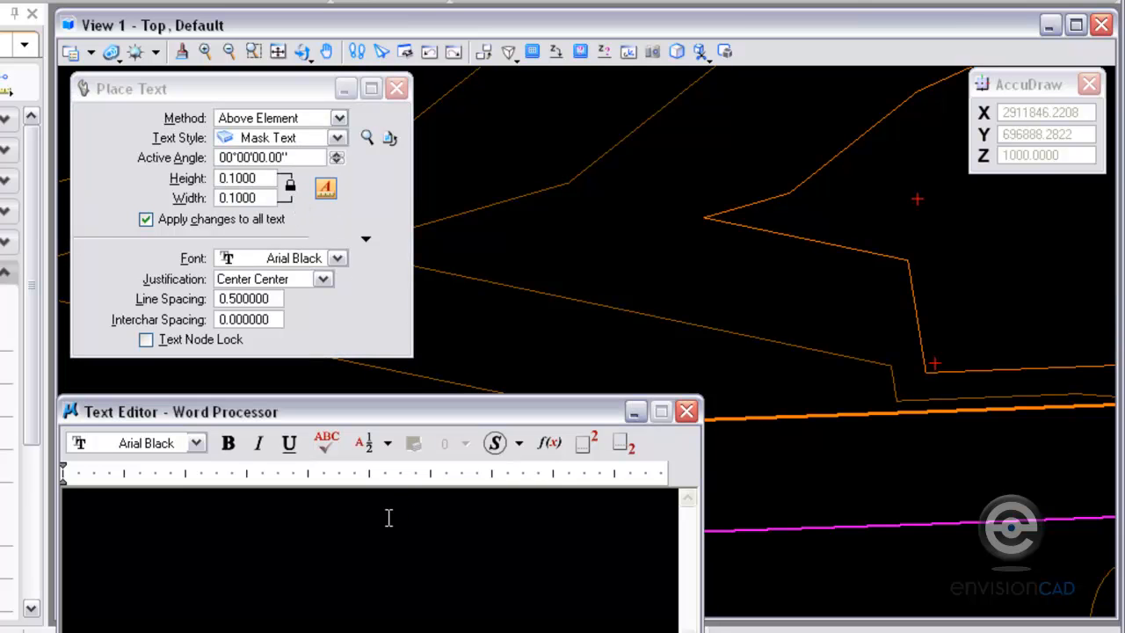
pyautogui.write('800')
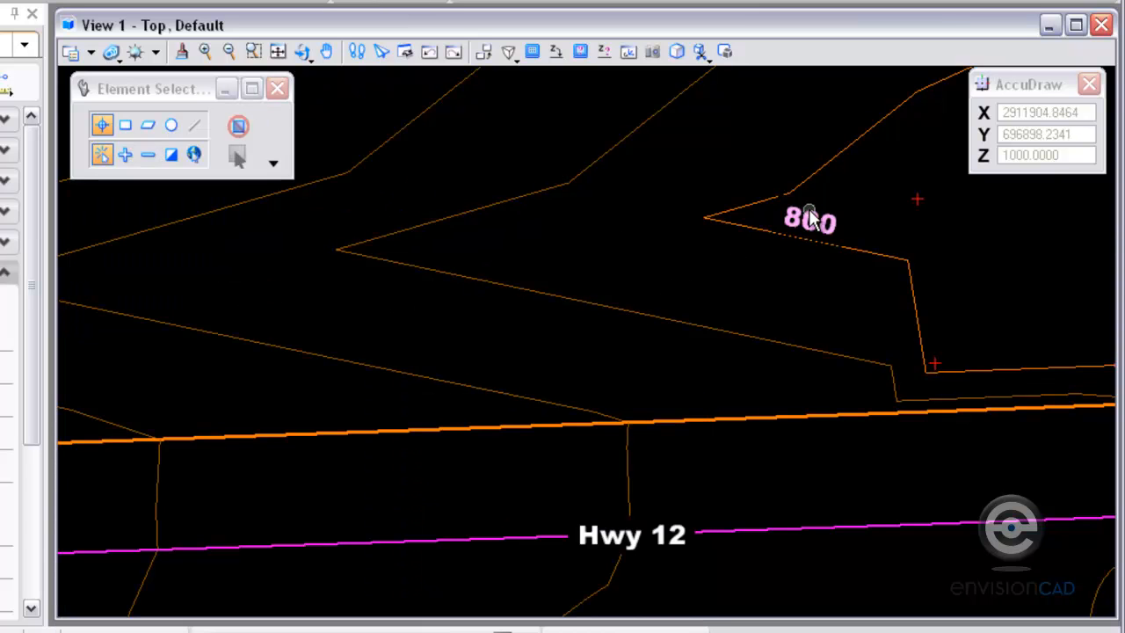
pyautogui.click(808, 238)
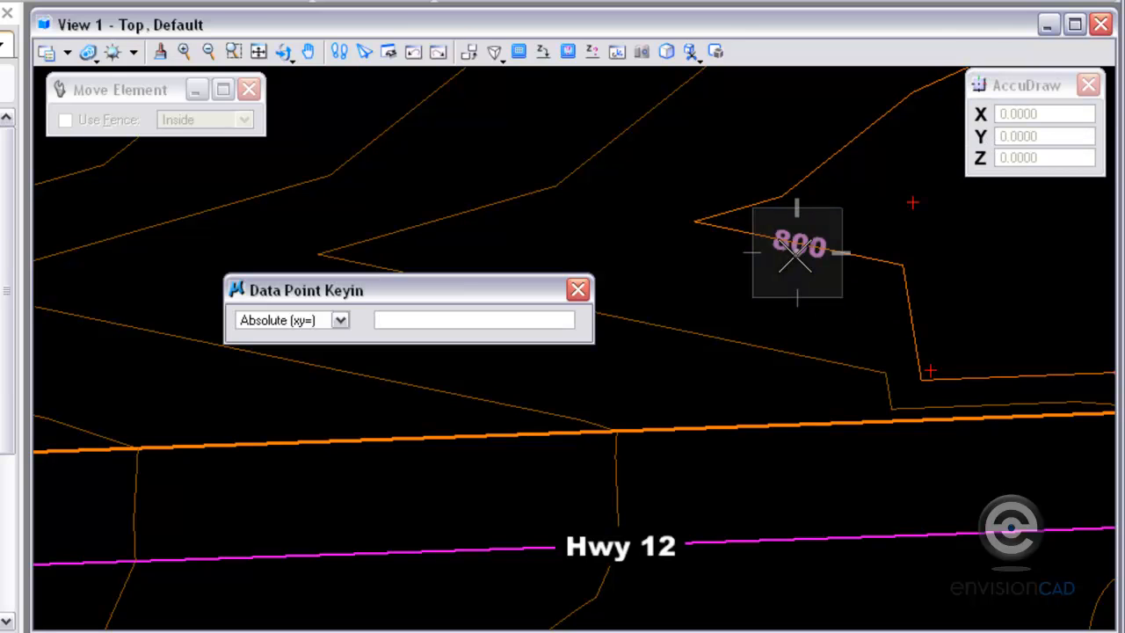
# Step: Key in #,#,1000 to move the 800 label to elevation 1000
pyautogui.write('#,#')
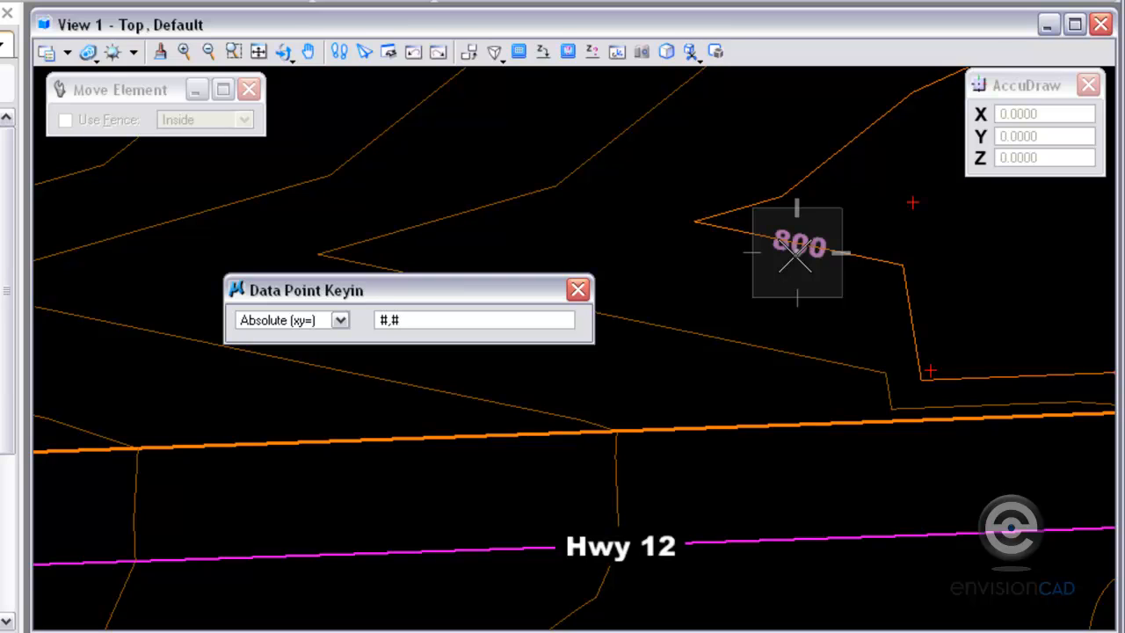
pyautogui.write(',1')
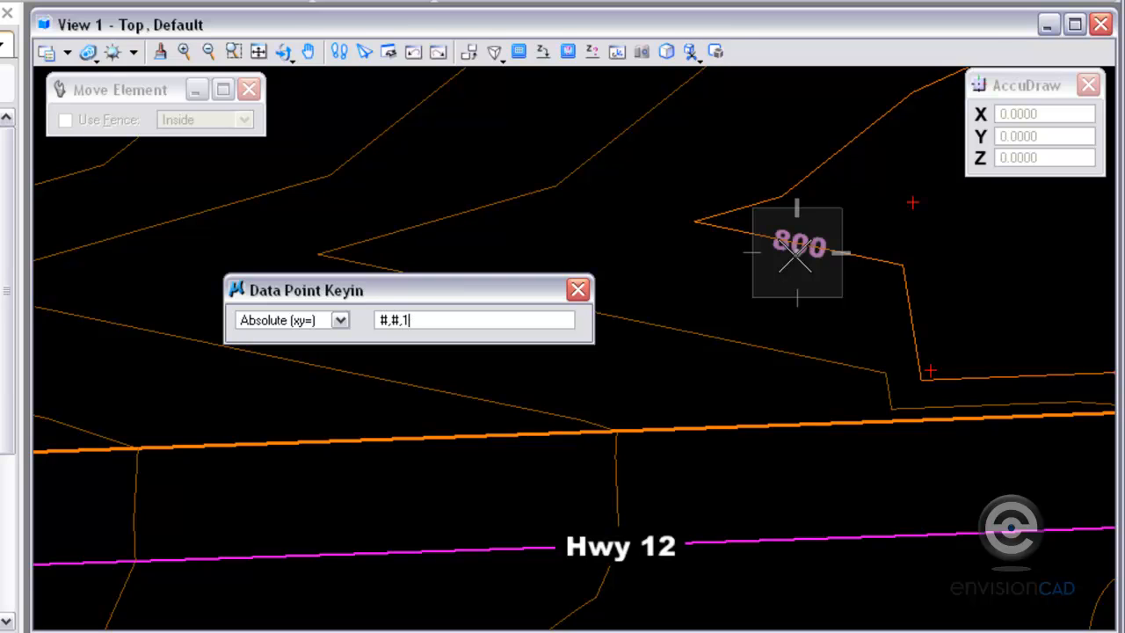
pyautogui.write('000')
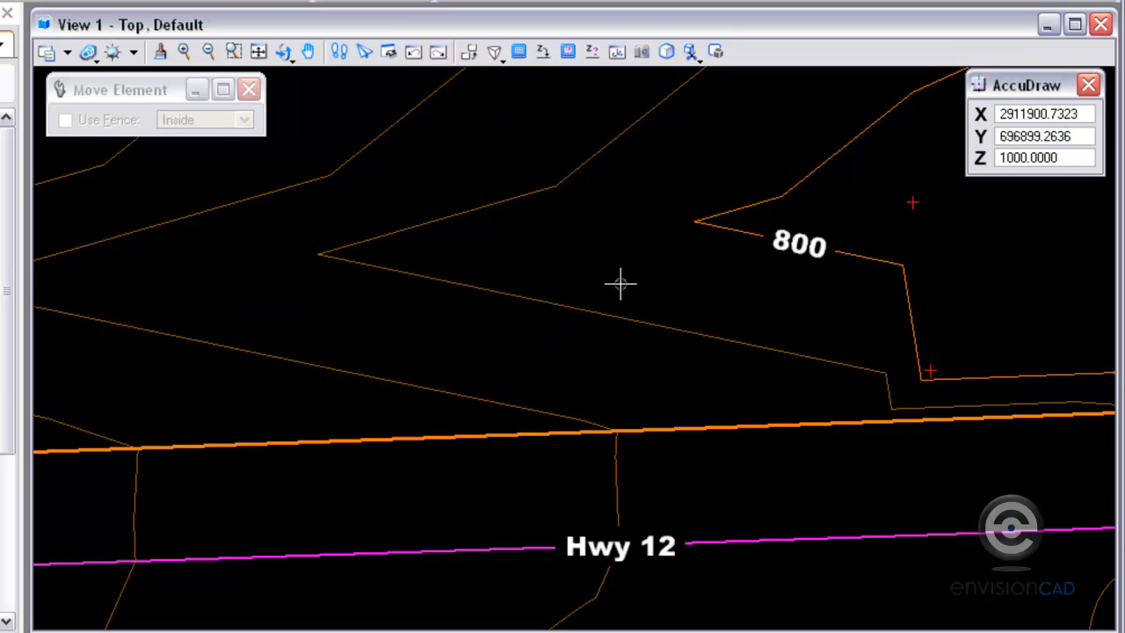
pyautogui.moveTo(156, 274)
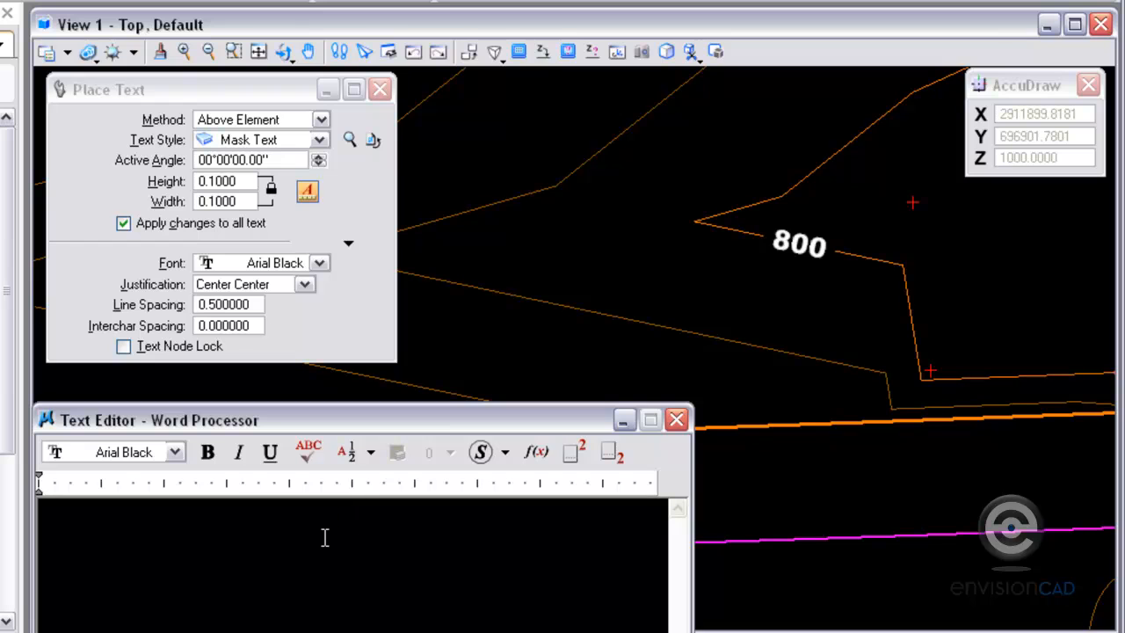
# Step: Place a masked '802' label on the minor contour line
pyautogui.write('802')
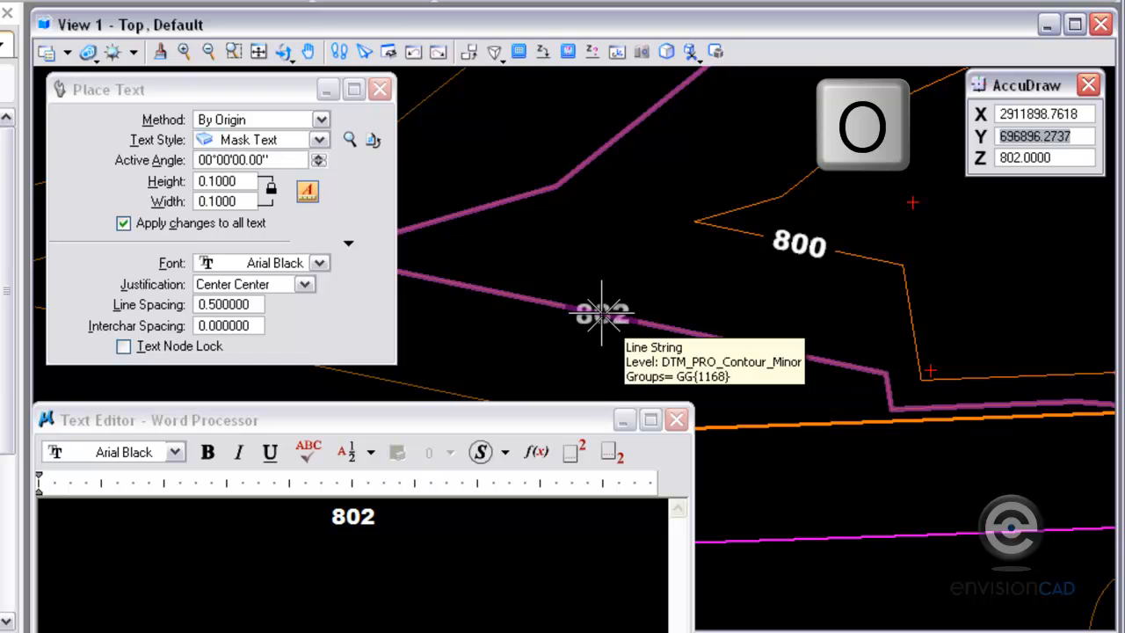
pyautogui.click(601, 314)
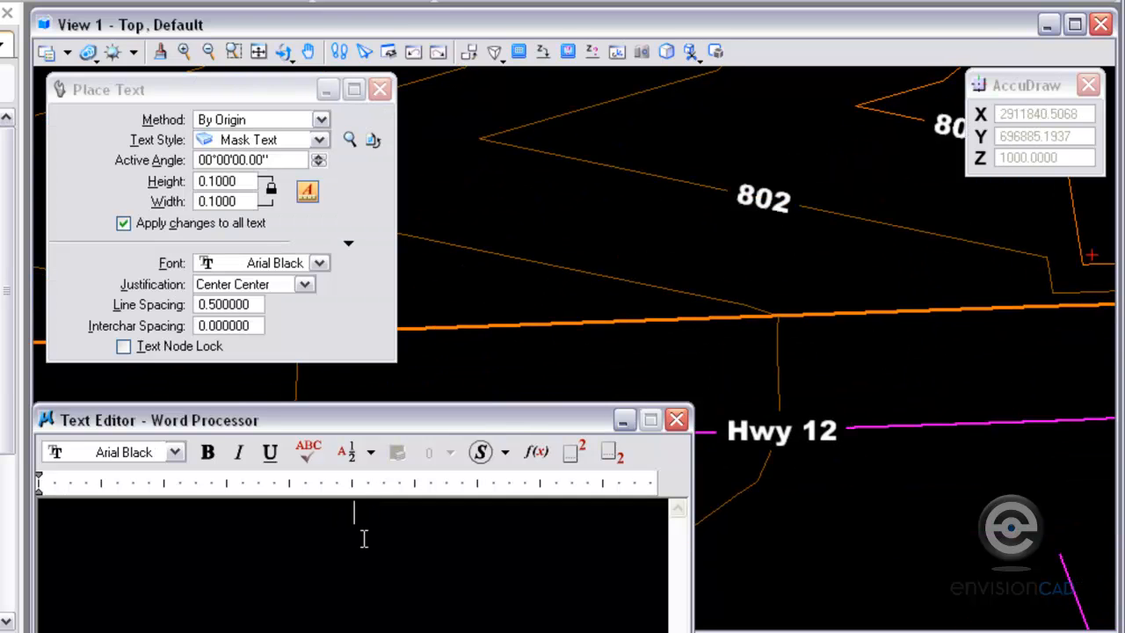
# Step: Place an '804' label on the next minor contour line
pyautogui.write('804')
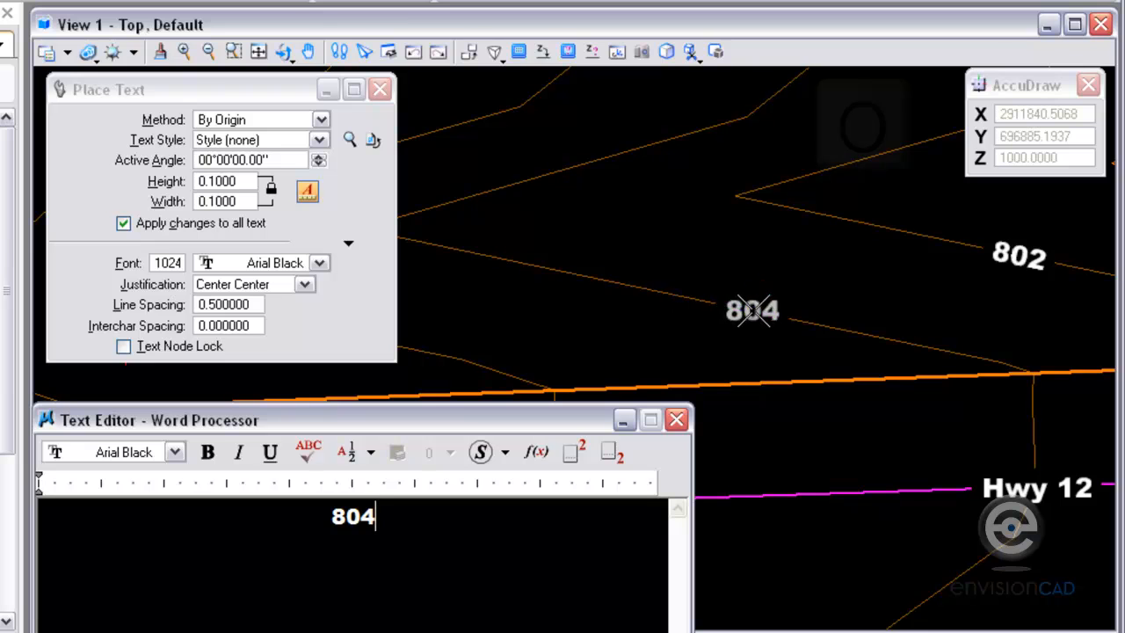
pyautogui.click(752, 312)
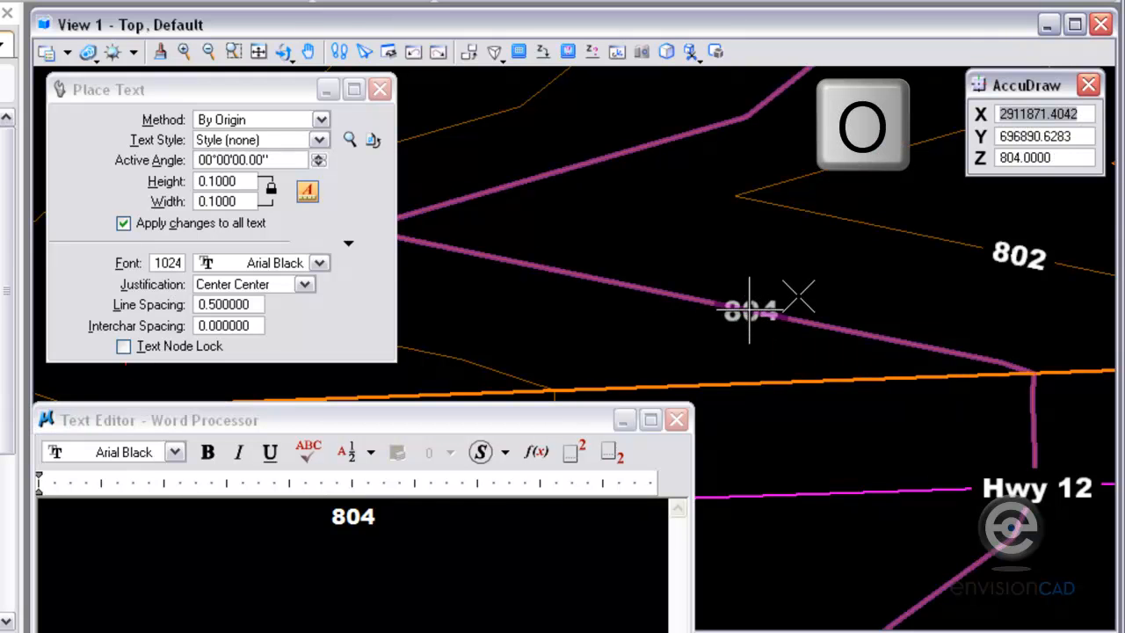